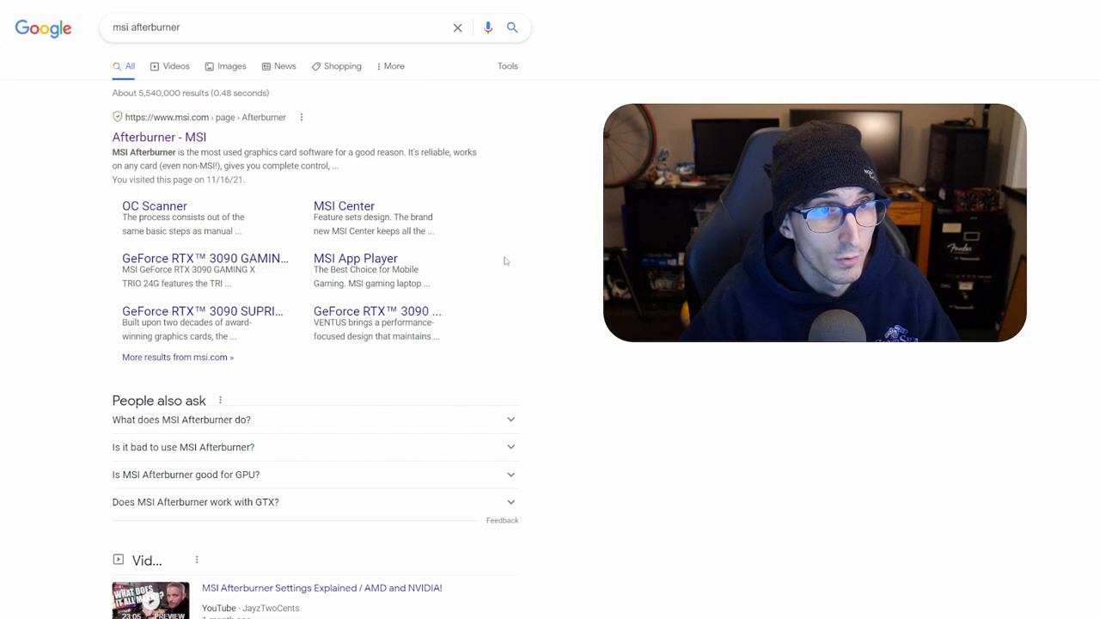
Open the 'Afterburner - MSI' Google search result to reach the download page
{"action": "left_click", "coordinate": [159, 137]}
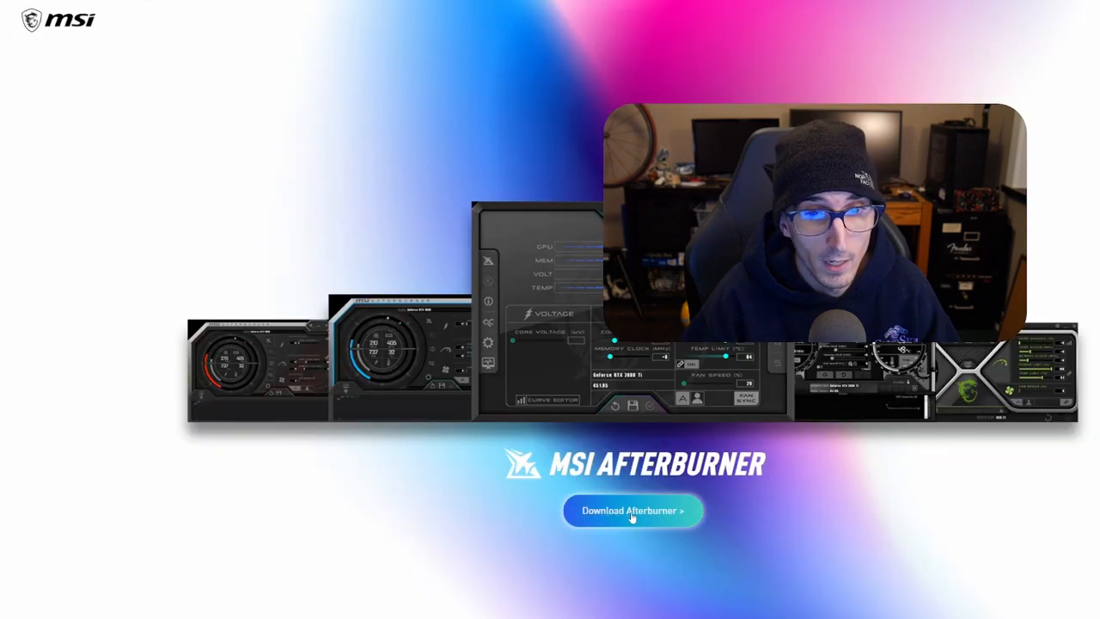
{"action": "mouse_move", "coordinate": [177, 275]}
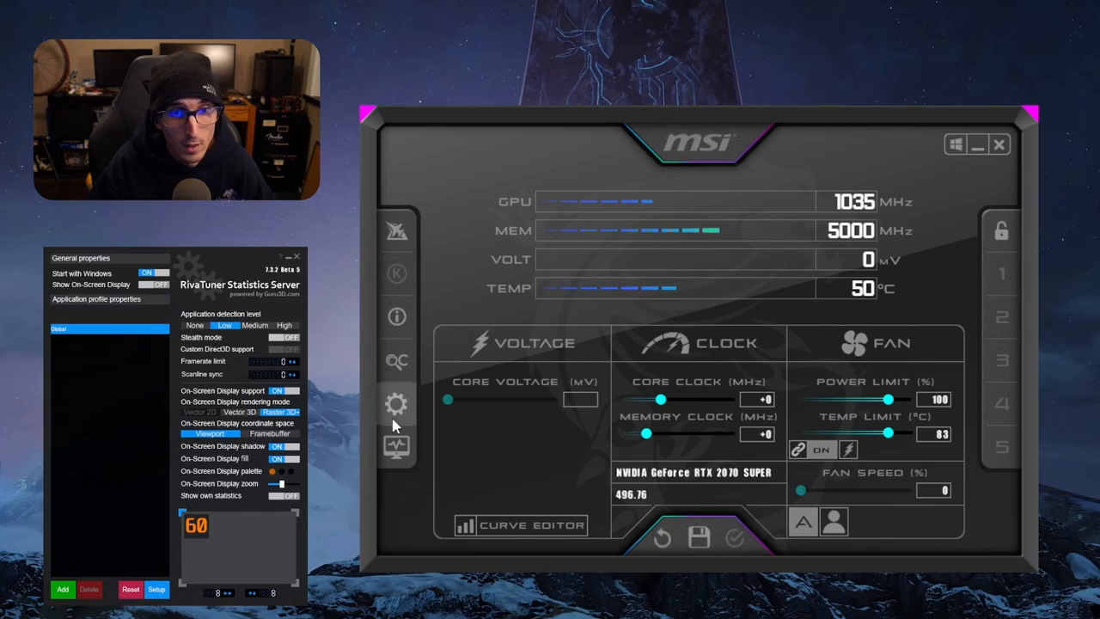
{"action": "mouse_move", "coordinate": [398, 408]}
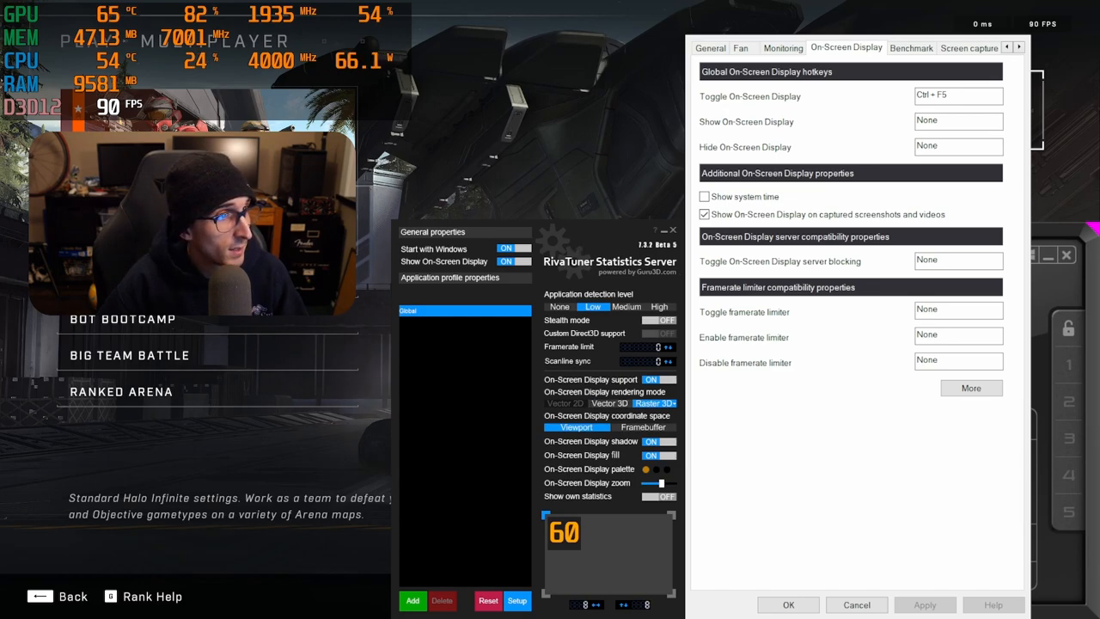
{"action": "mouse_move", "coordinate": [548, 458]}
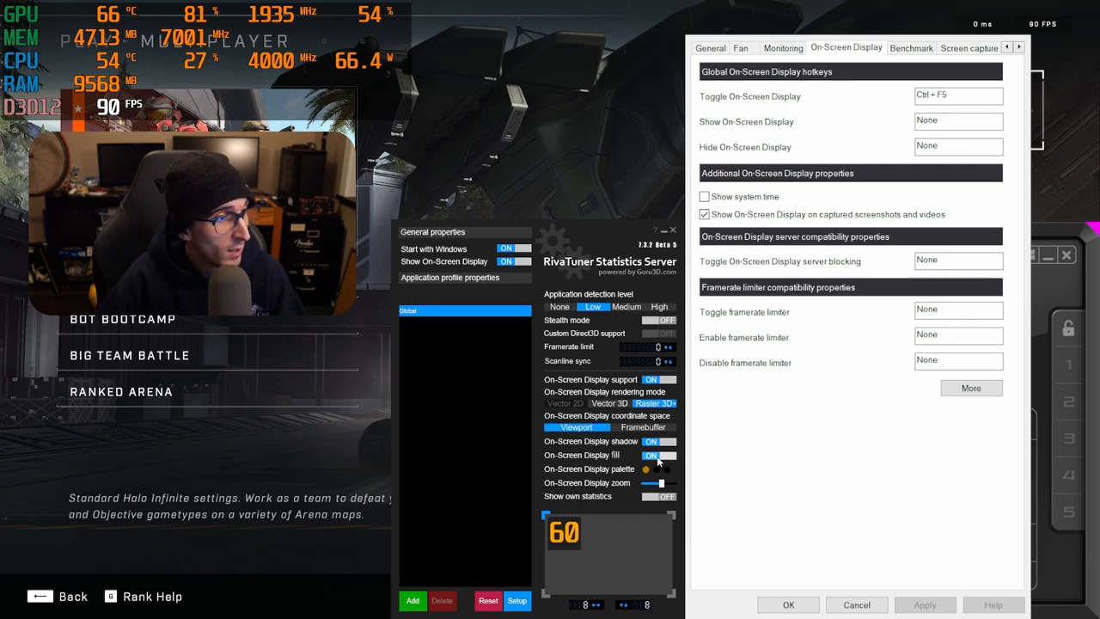
Preview the overlay with fill off then on, and shadow off then on
{"action": "left_click", "coordinate": [658, 455]}
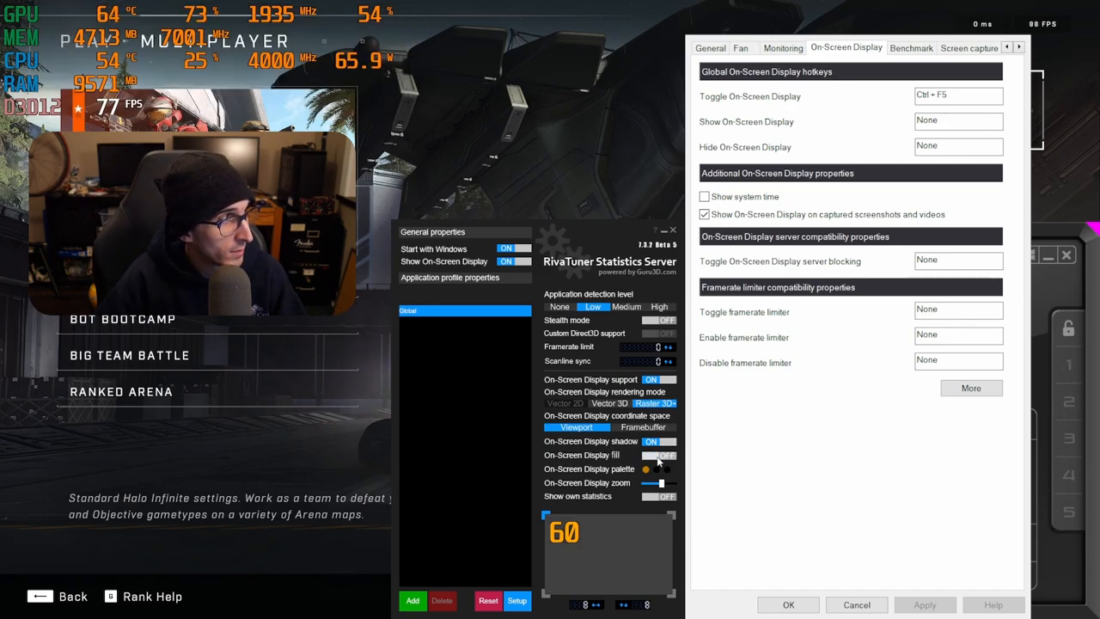
{"action": "left_click", "coordinate": [659, 455]}
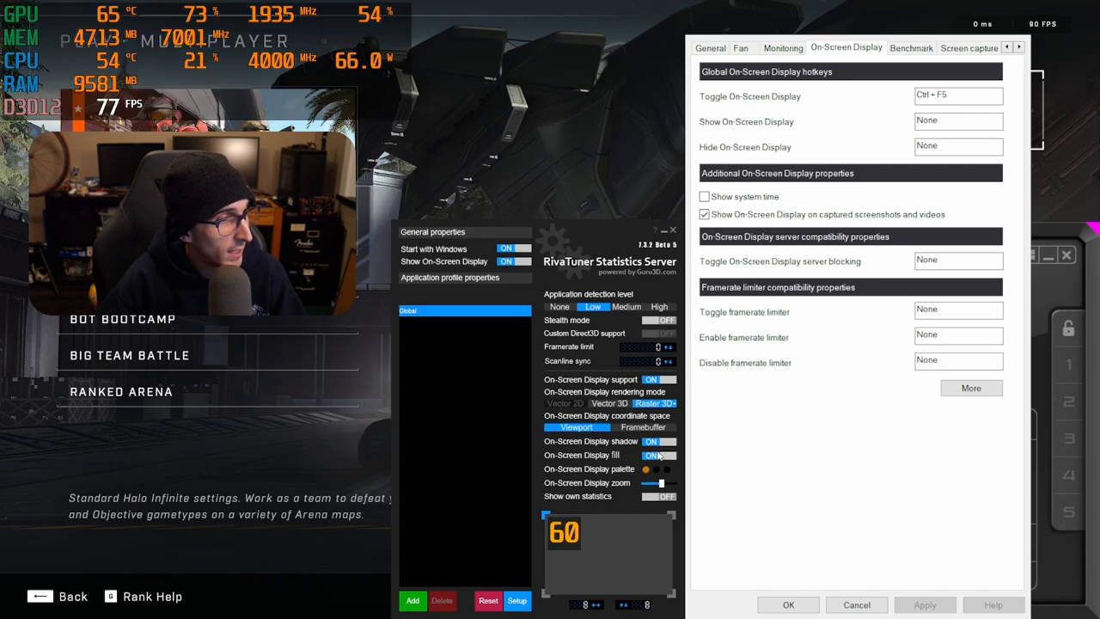
{"action": "left_click", "coordinate": [659, 441]}
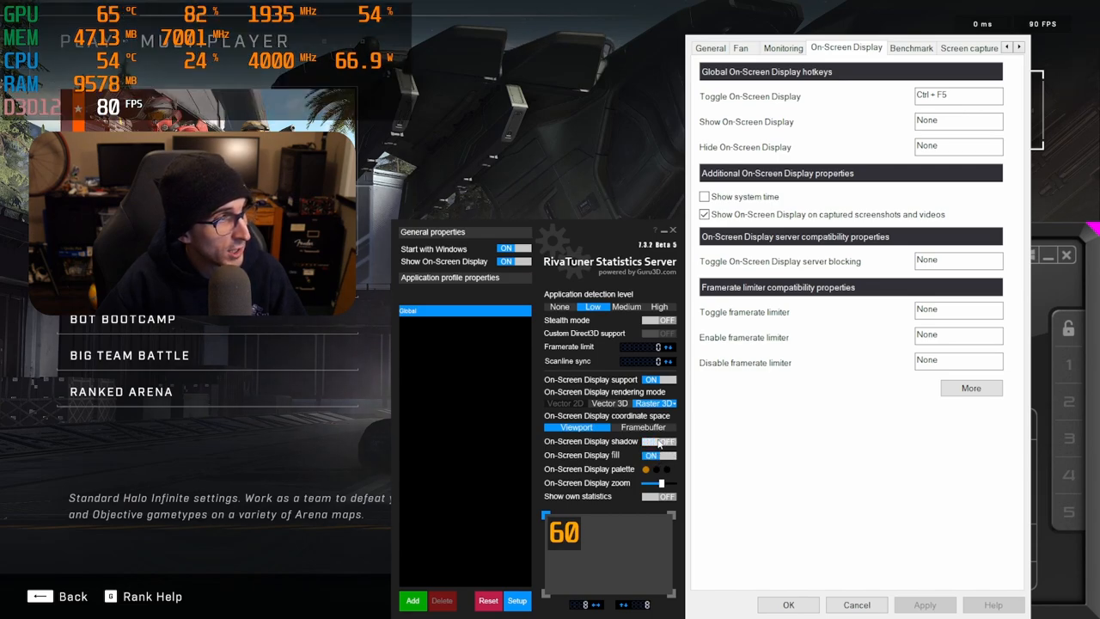
{"action": "left_click", "coordinate": [657, 441]}
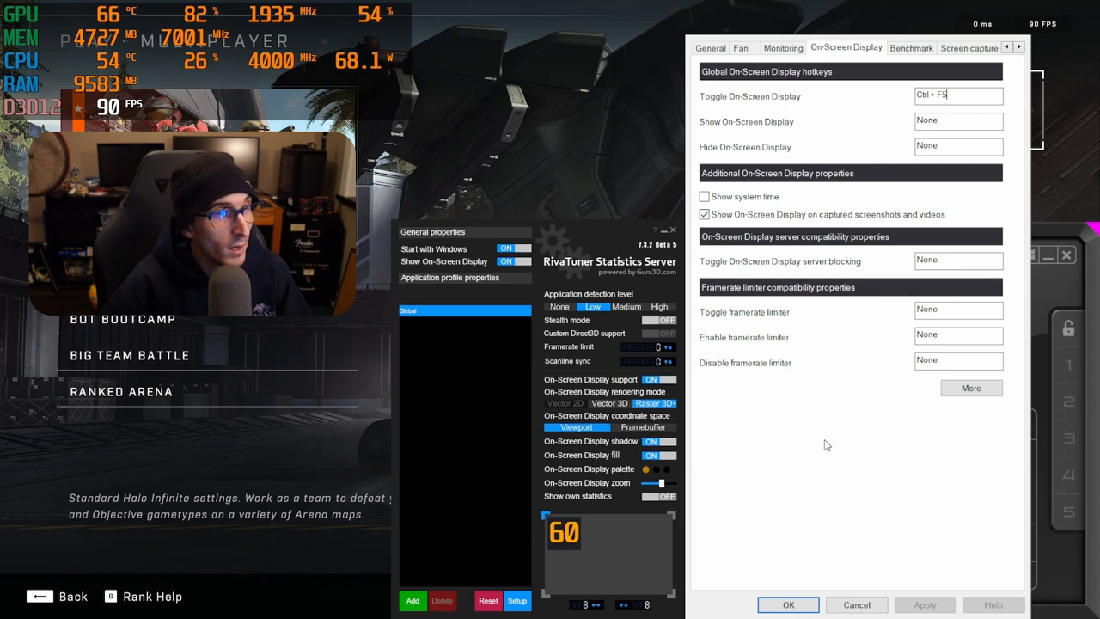
Switch Afterburner's properties to the Monitoring tab listing hardware graphs
{"action": "left_click", "coordinate": [781, 47]}
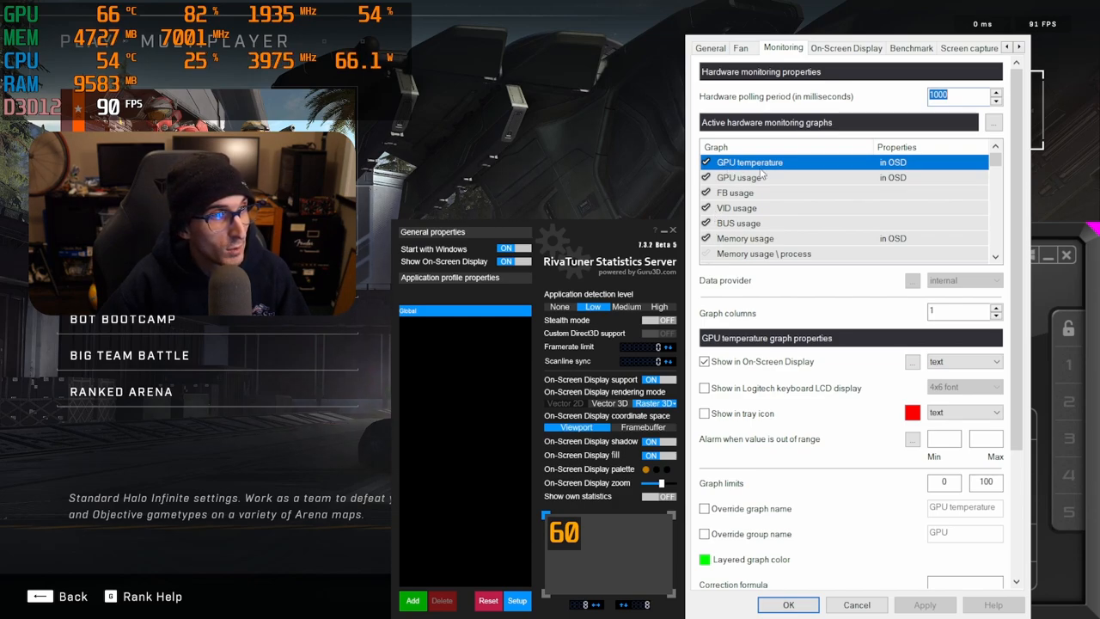
{"action": "mouse_move", "coordinate": [911, 176]}
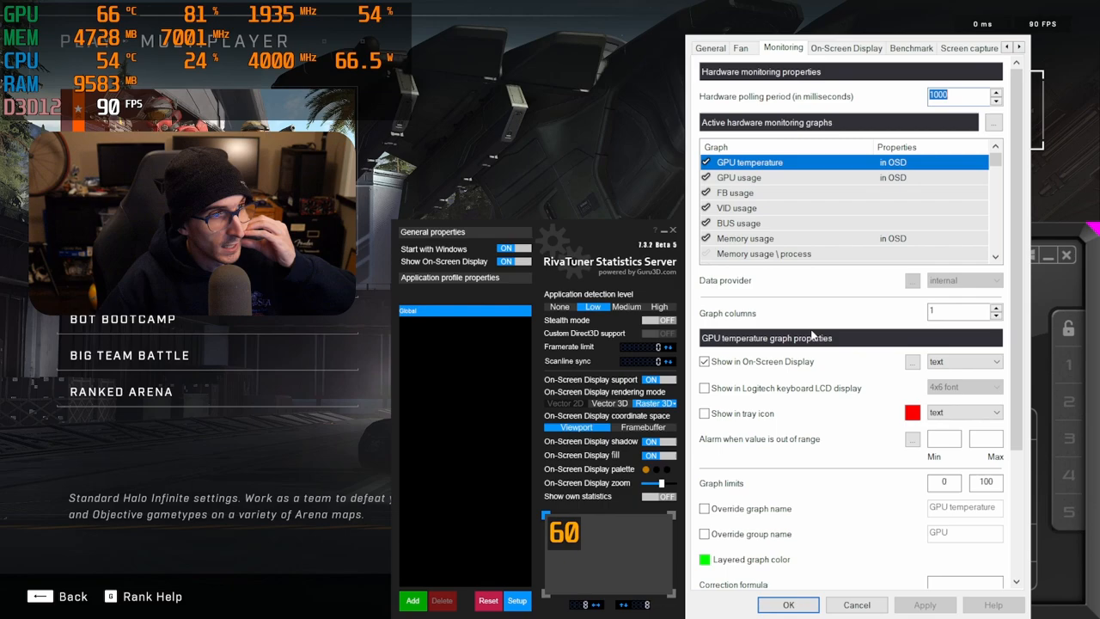
{"action": "left_click", "coordinate": [737, 177]}
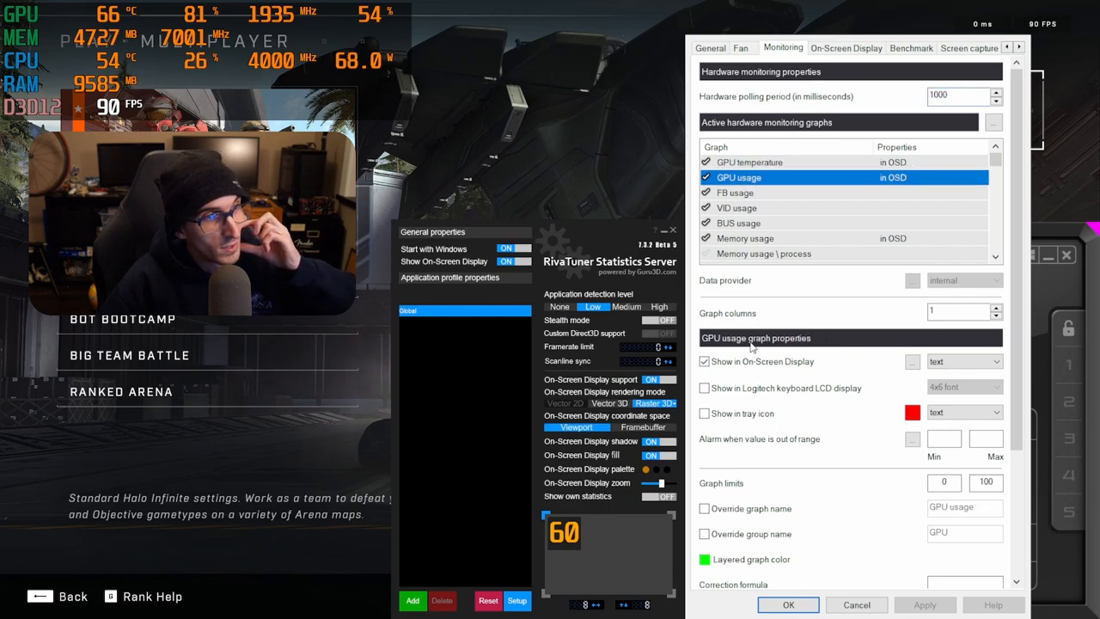
{"action": "left_click", "coordinate": [749, 161]}
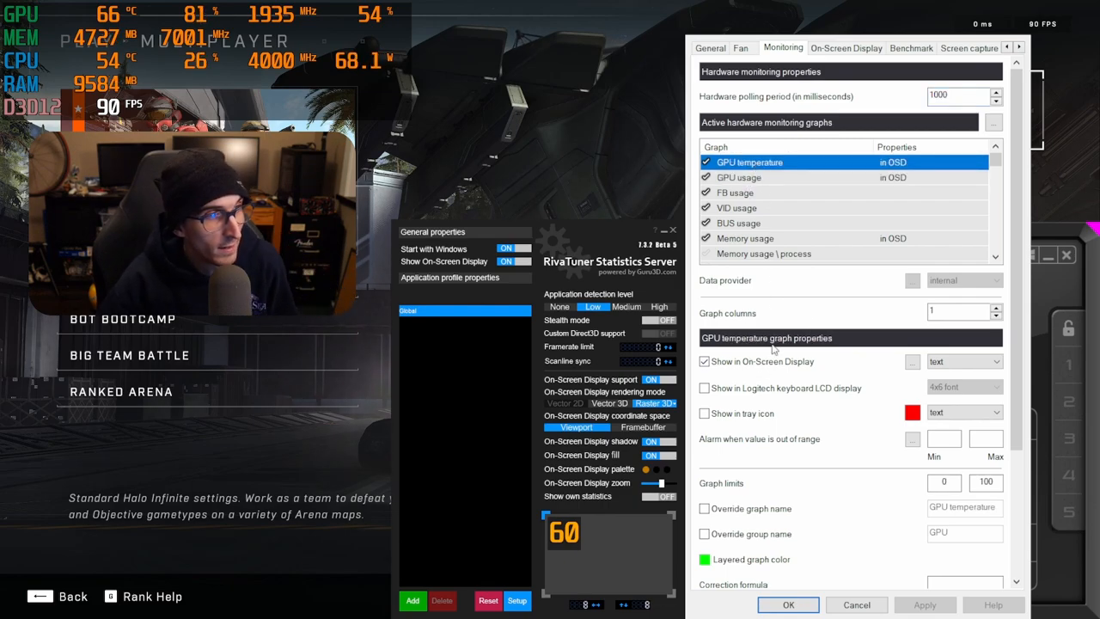
{"action": "scroll", "scroll_direction": "down", "scroll_amount": 3}
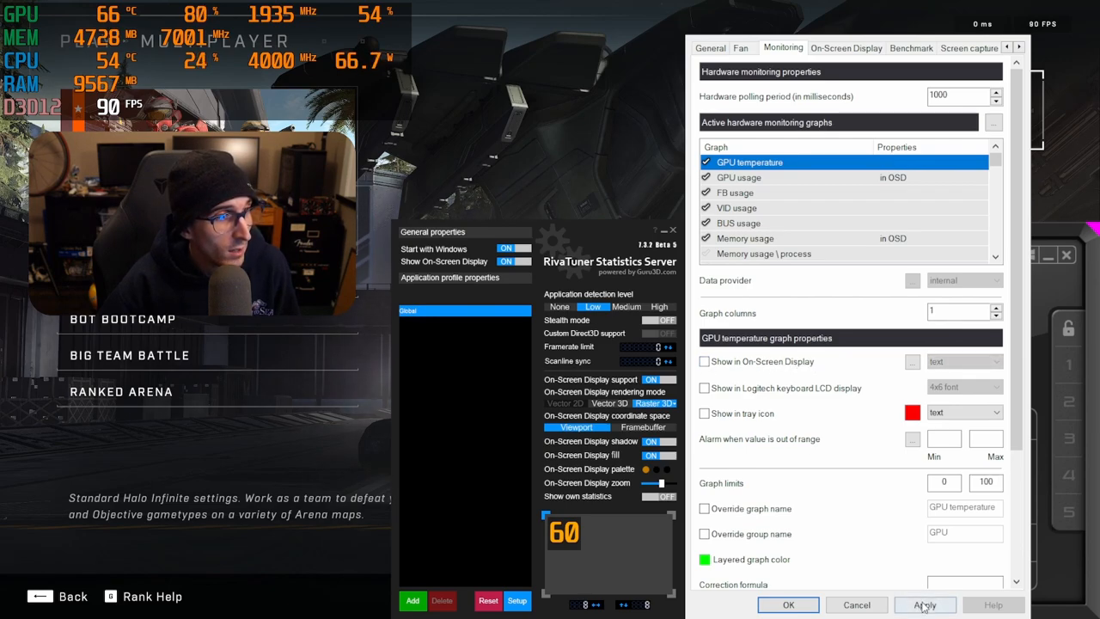
{"action": "left_click", "coordinate": [925, 604]}
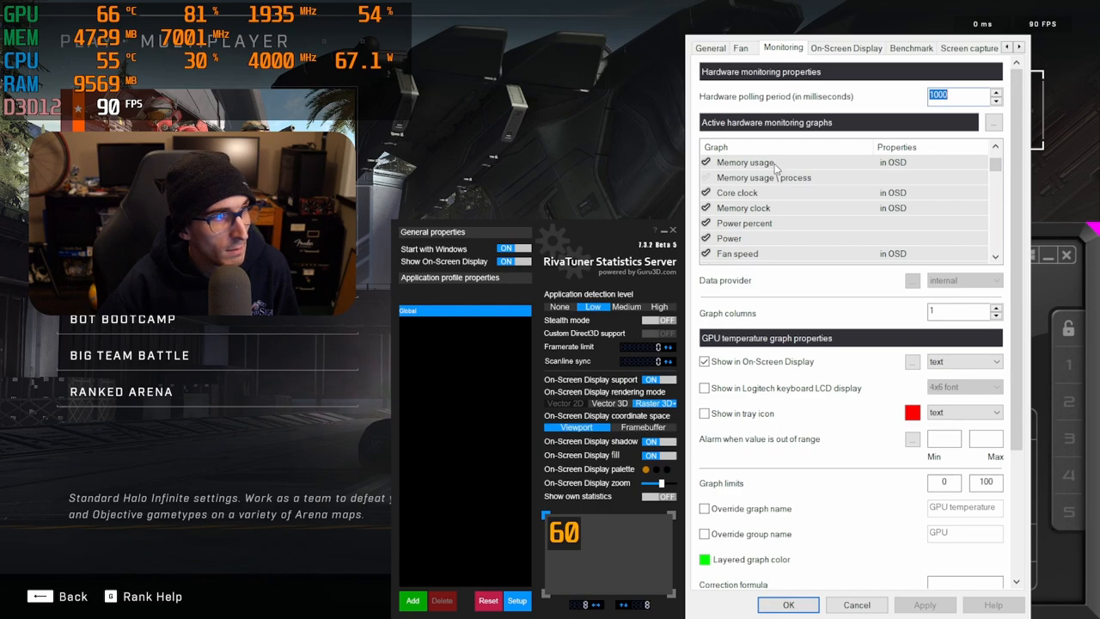
{"action": "mouse_move", "coordinate": [804, 218]}
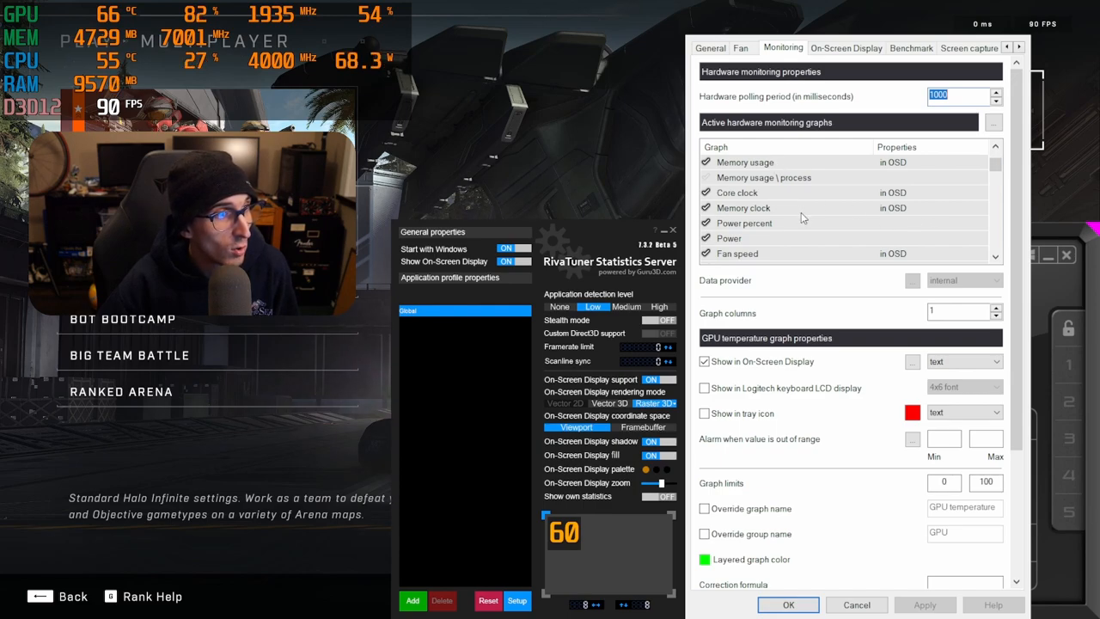
{"action": "mouse_move", "coordinate": [766, 263]}
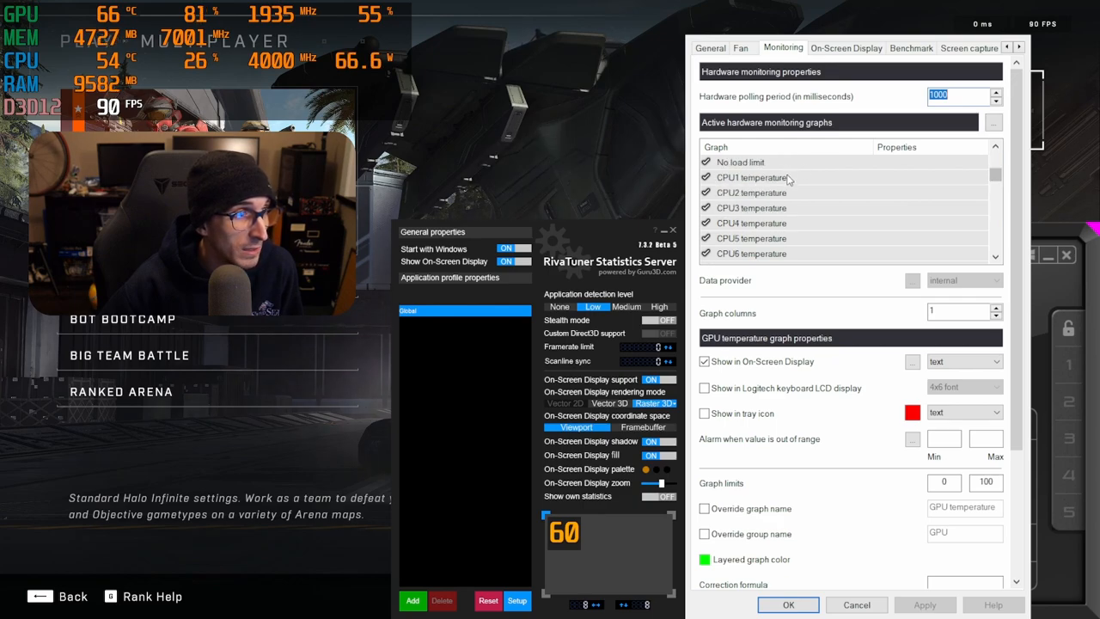
{"action": "mouse_move", "coordinate": [922, 182]}
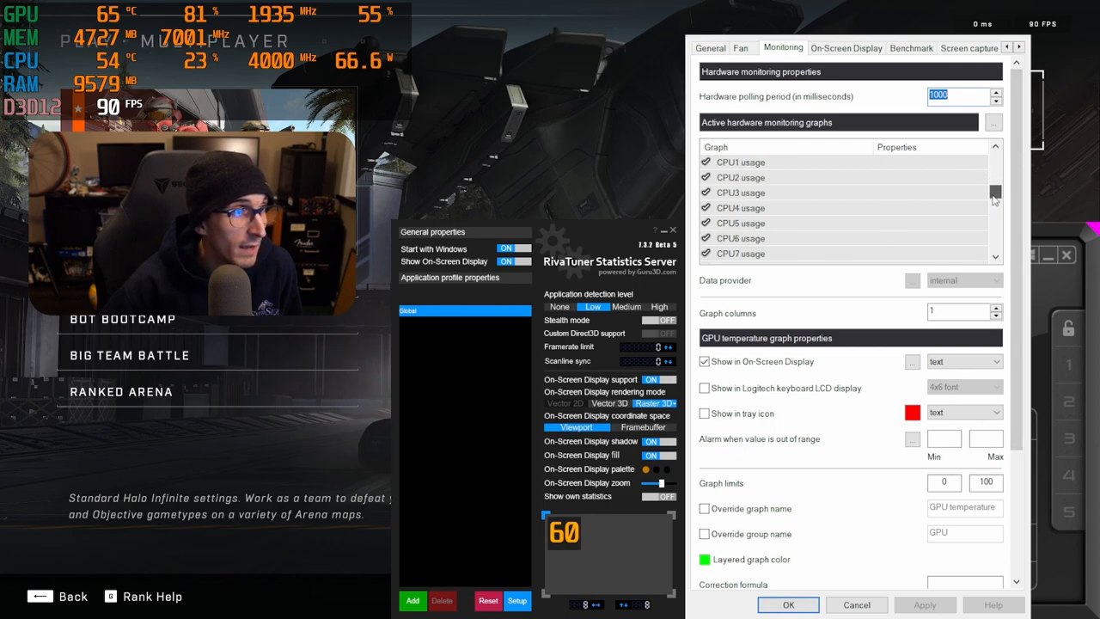
{"action": "scroll", "scroll_direction": "down", "scroll_amount": 3}
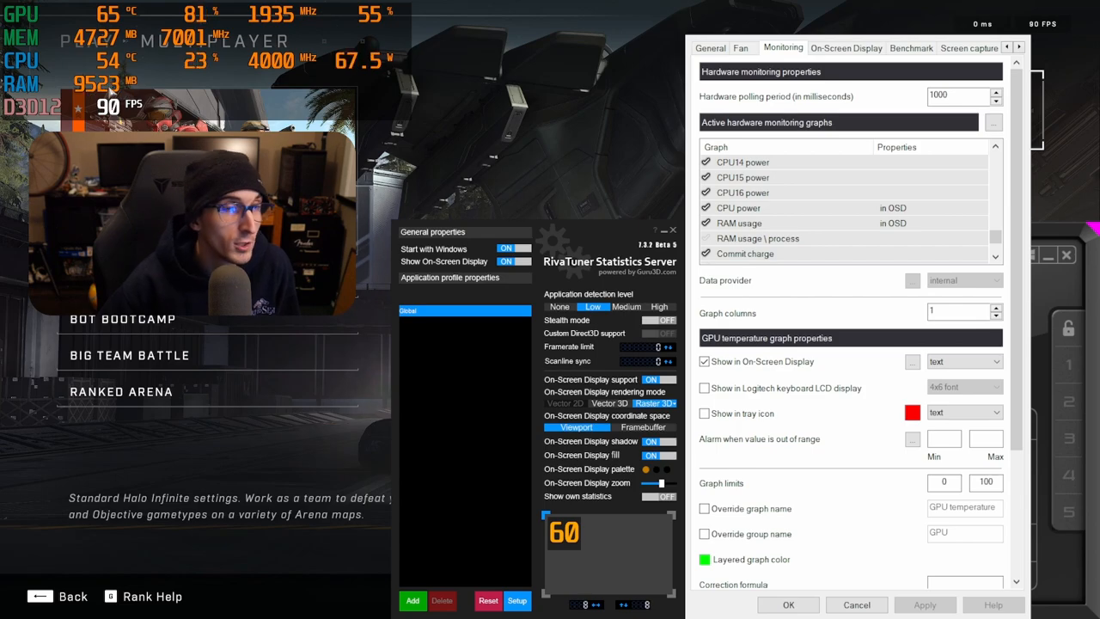
{"action": "scroll", "scroll_direction": "down", "scroll_amount": 3}
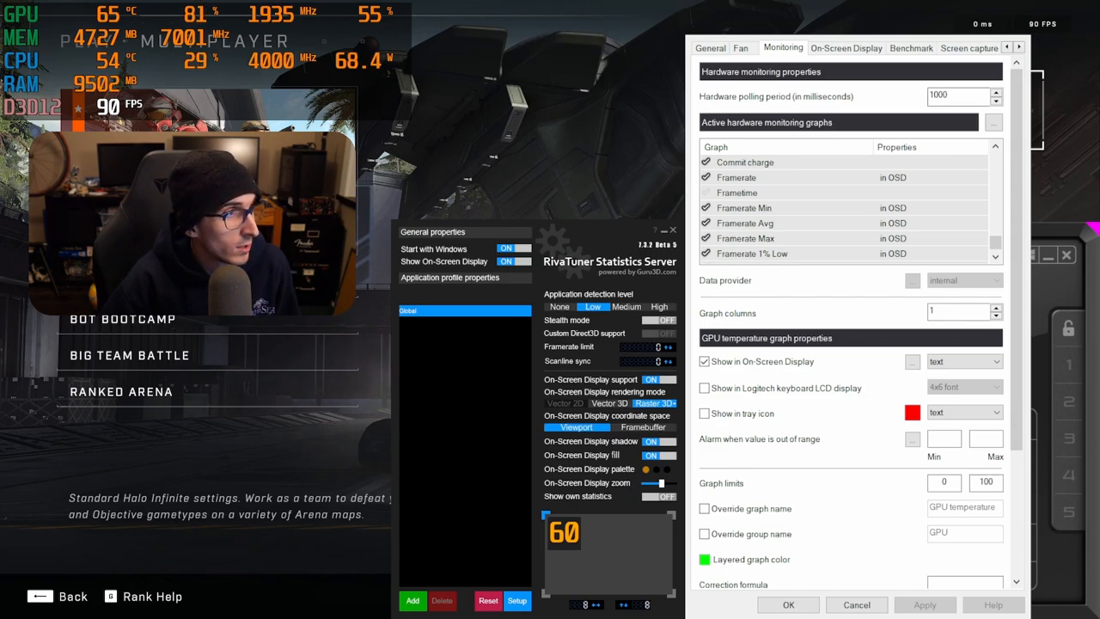
Select a framerate statistic in the monitoring graph list to configure it
{"action": "left_click", "coordinate": [910, 48]}
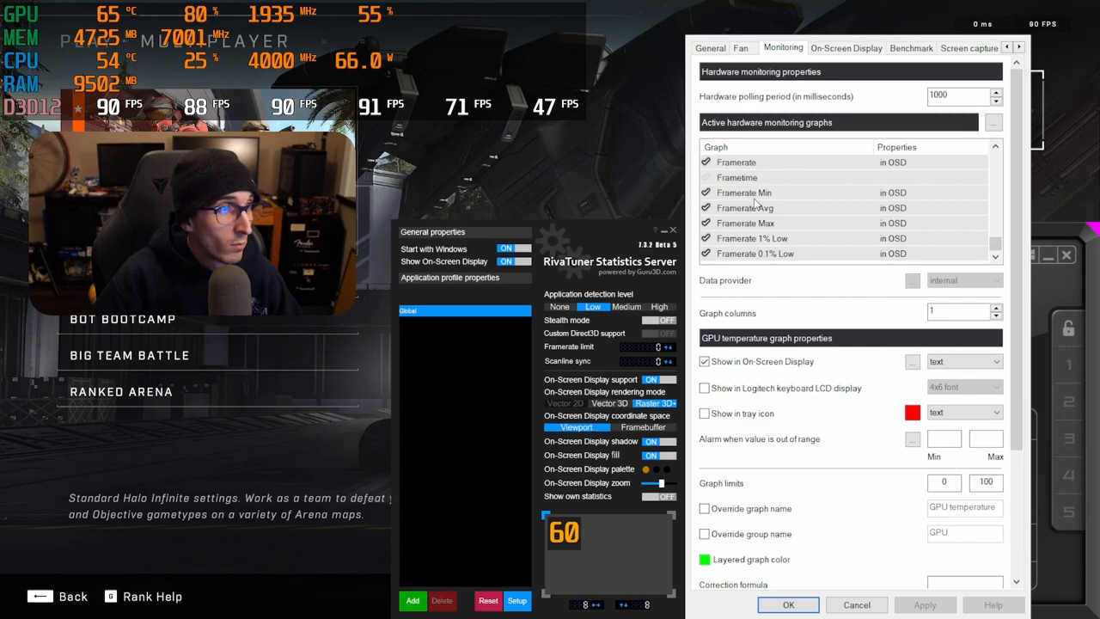
{"action": "mouse_move", "coordinate": [767, 213]}
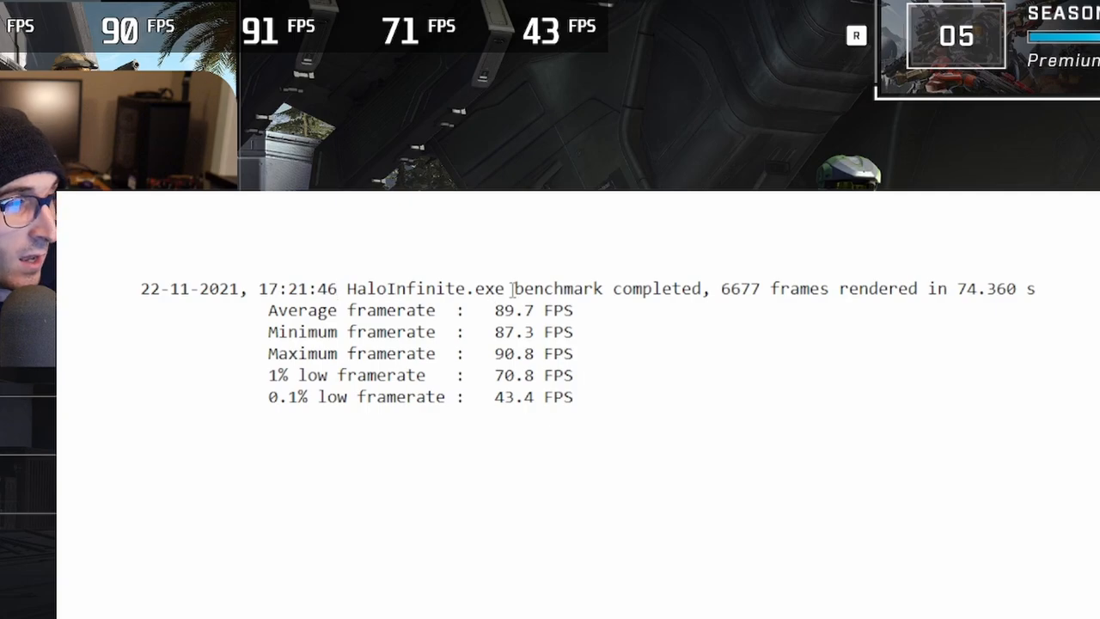
Select 'HaloInfinite.exe' in the benchmark log open in Notepad
{"action": "double_click", "coordinate": [425, 288]}
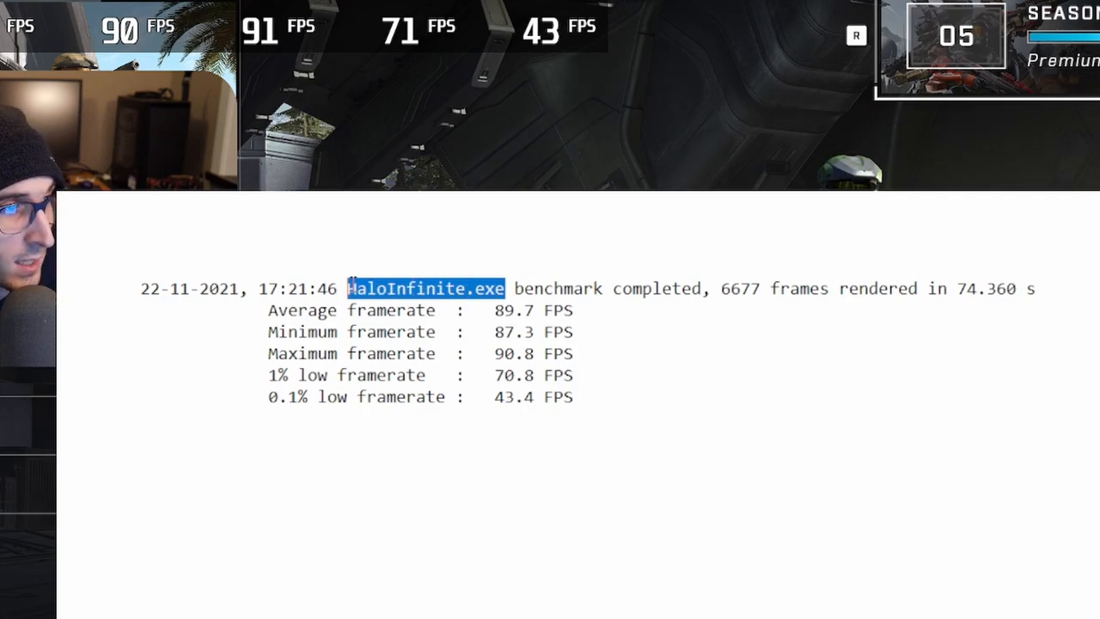